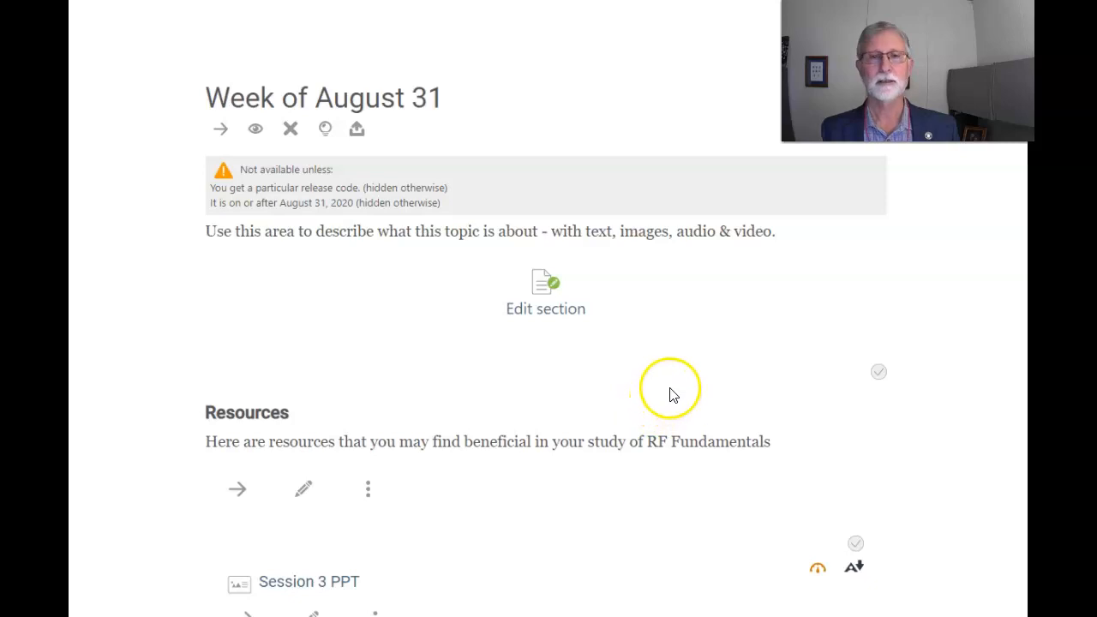
mouse_move(752, 349)
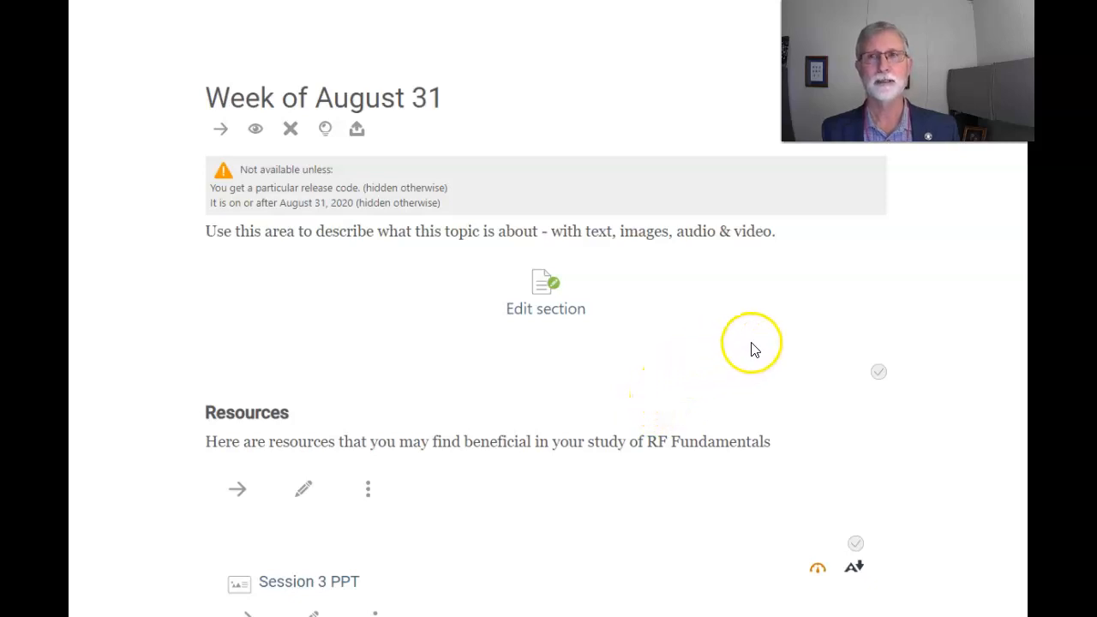
mouse_move(769, 349)
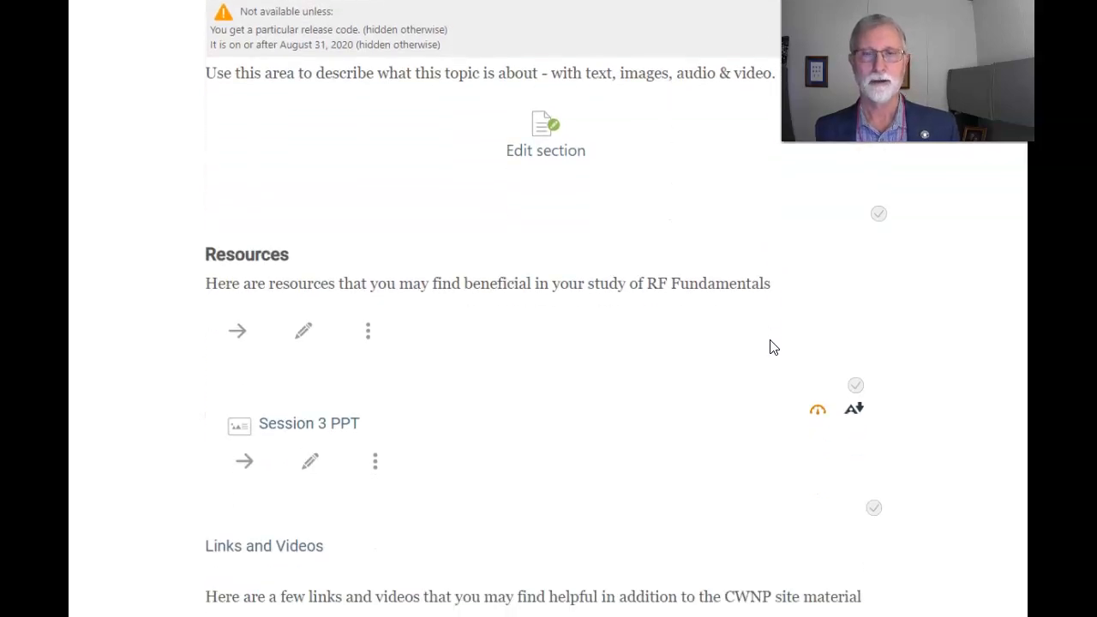
scroll("down", 3)
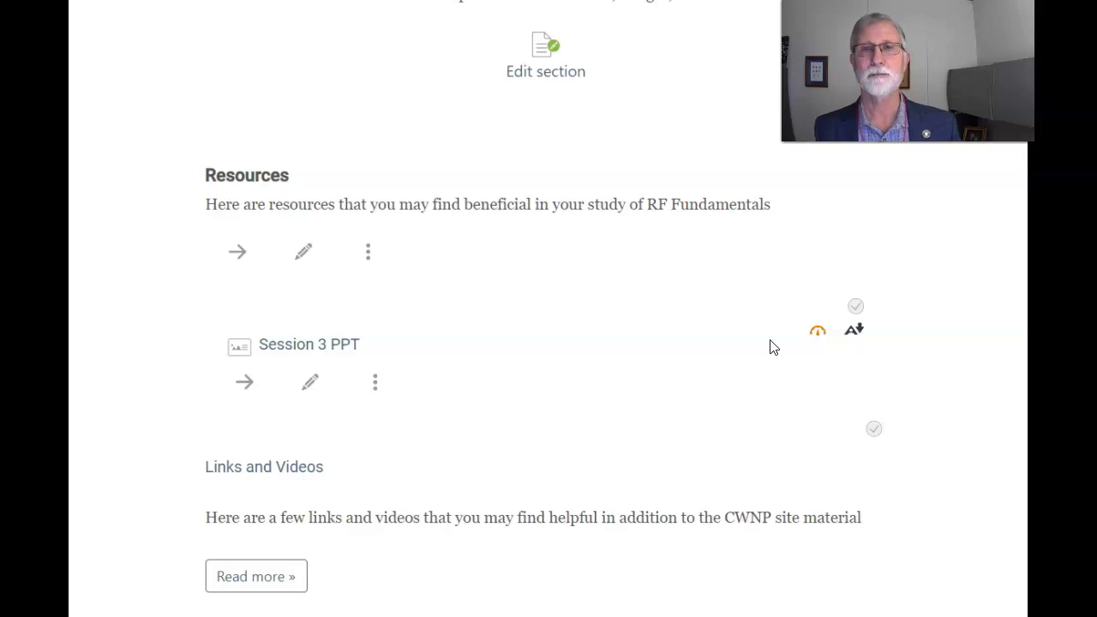
scroll("down", 3)
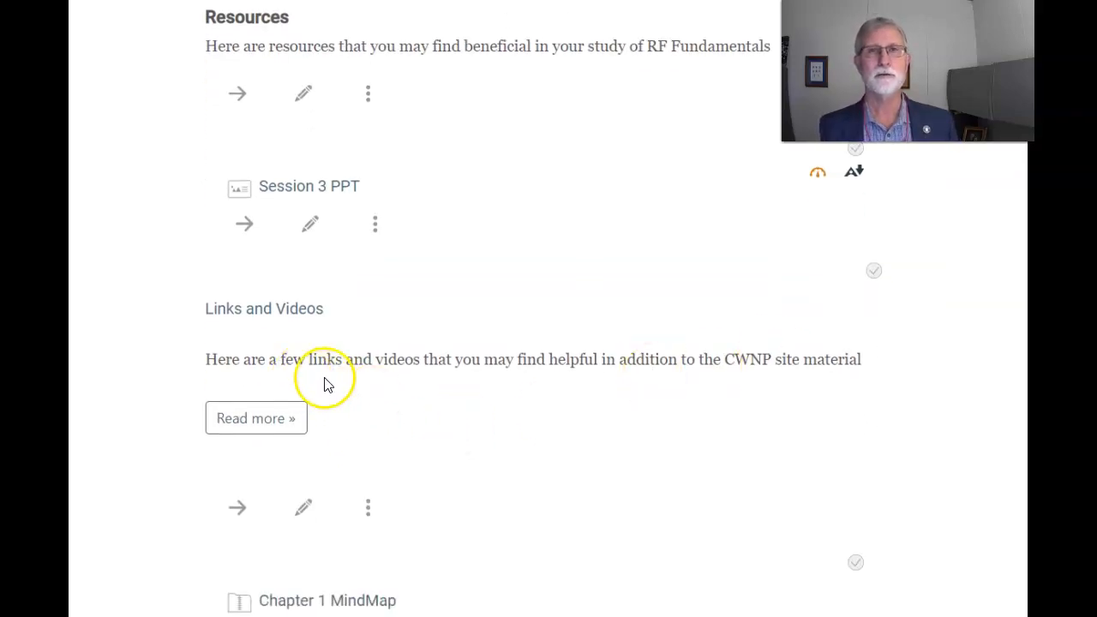
mouse_move(358, 381)
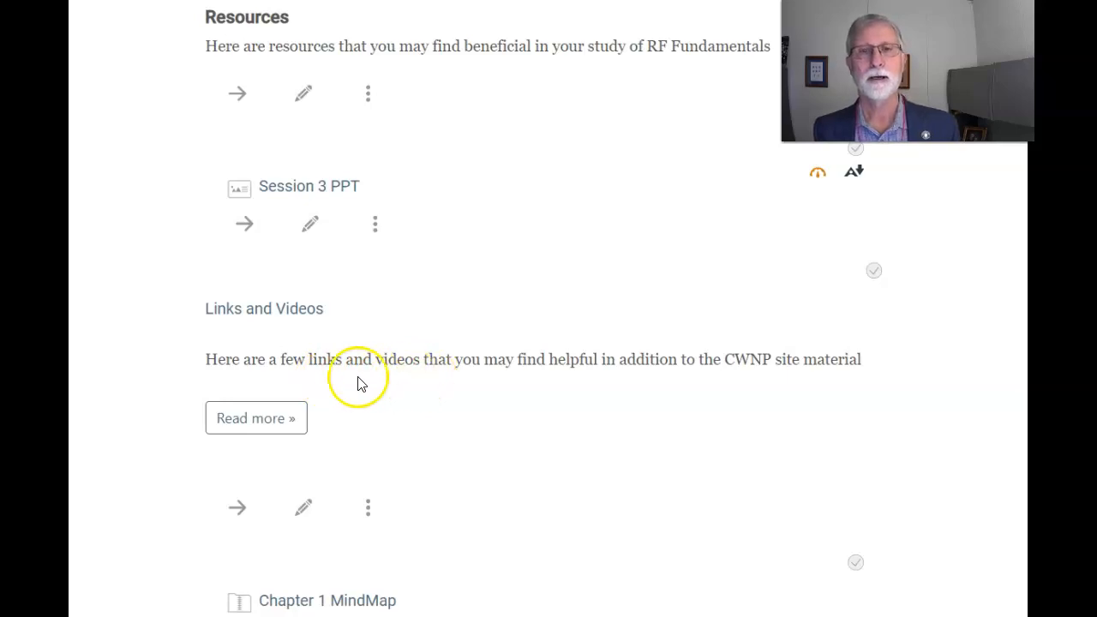
mouse_move(376, 406)
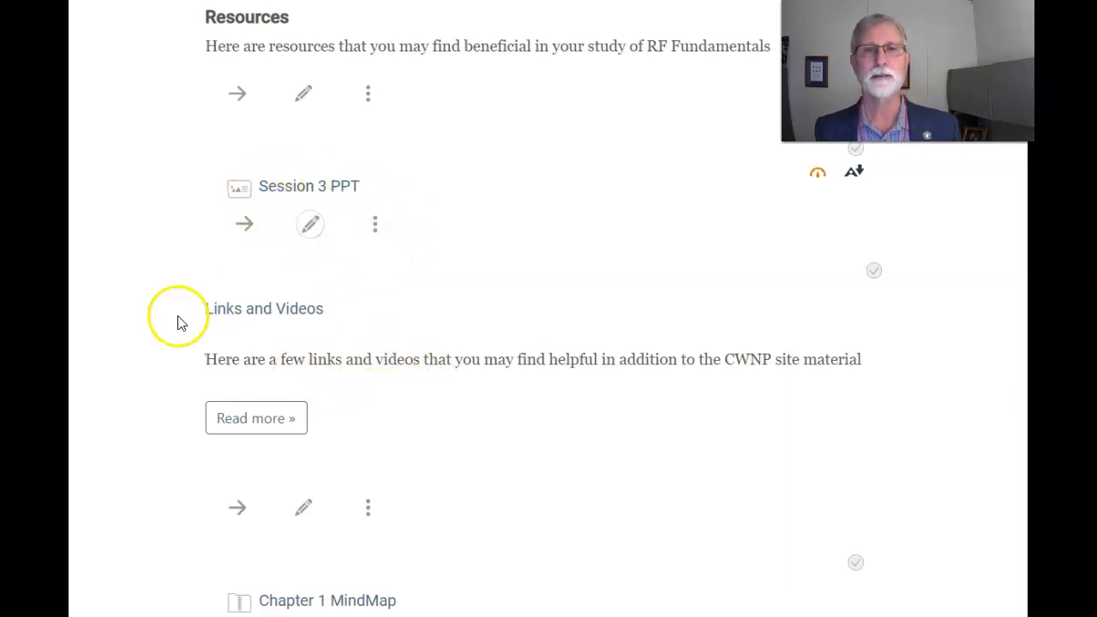
mouse_move(438, 411)
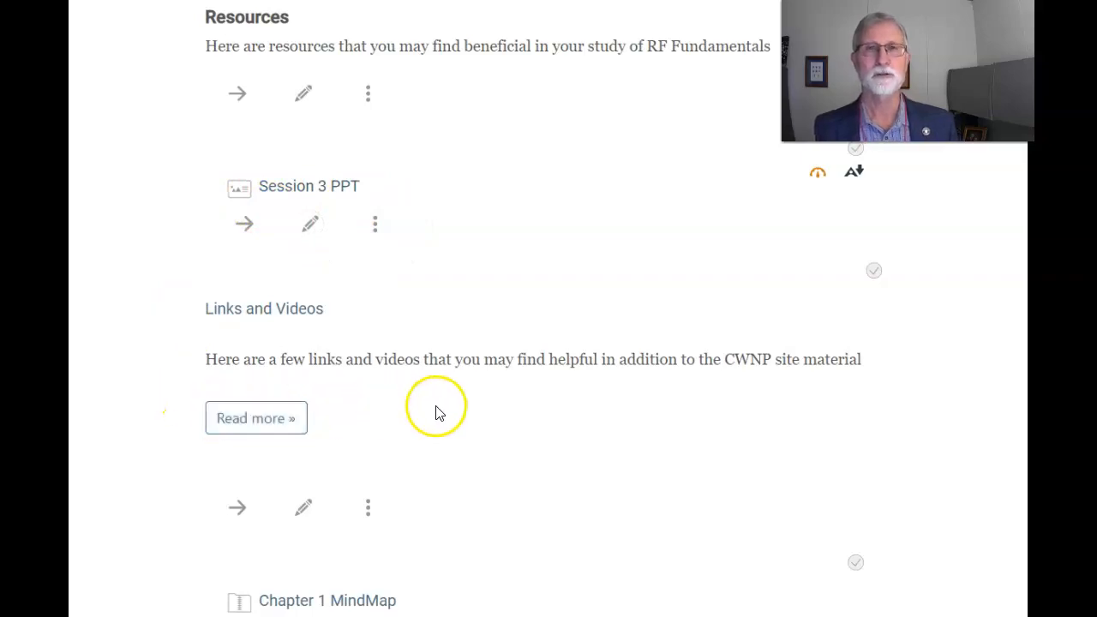
mouse_move(450, 433)
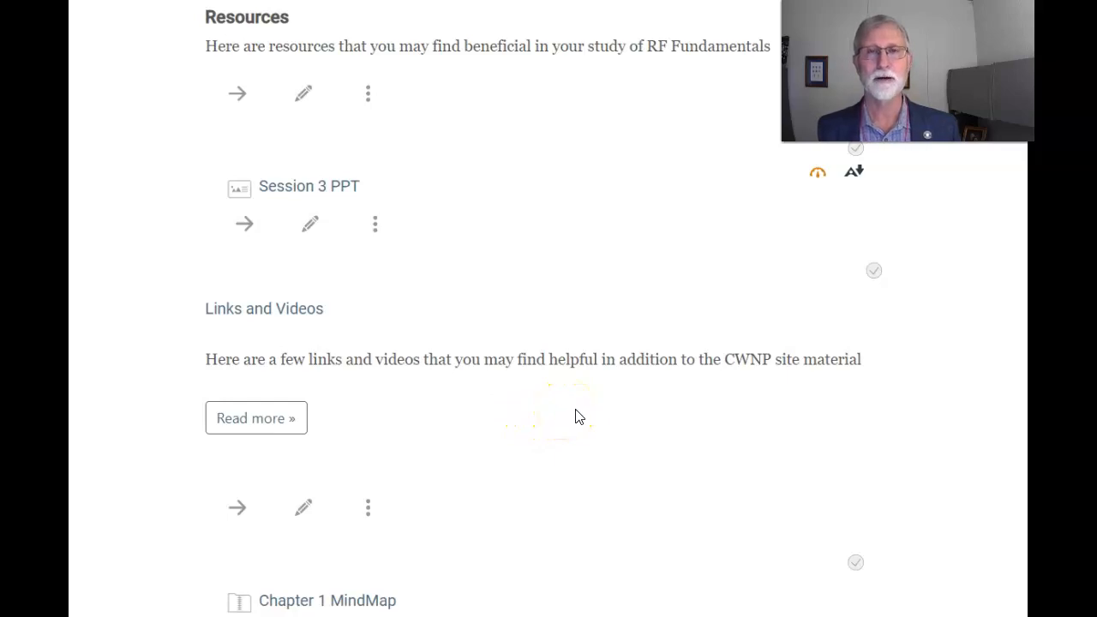
mouse_move(600, 413)
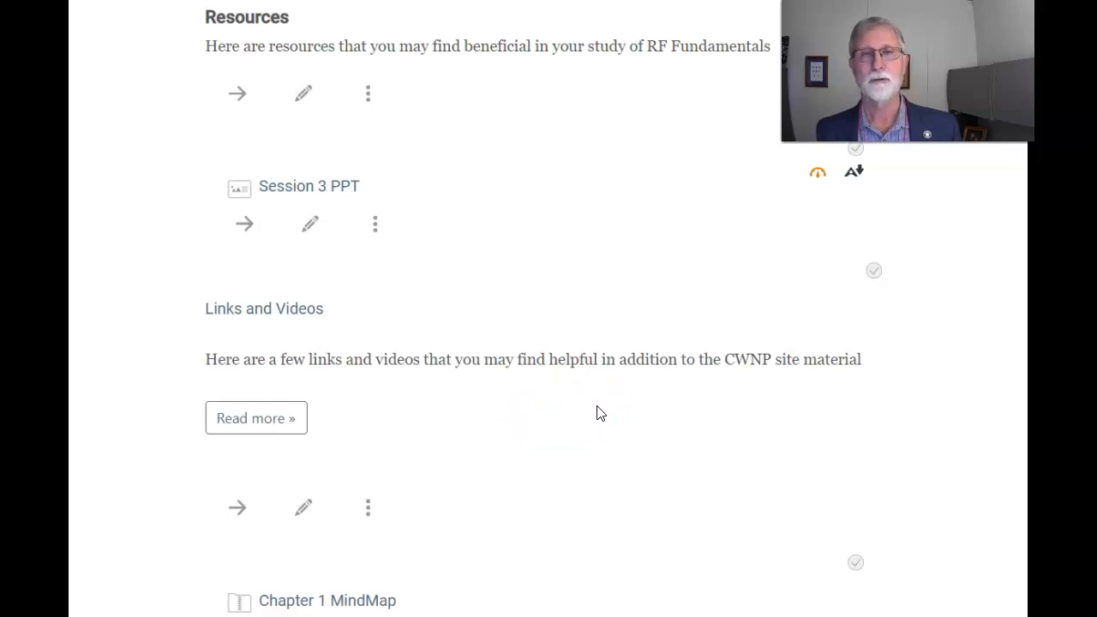
scroll("down", 3)
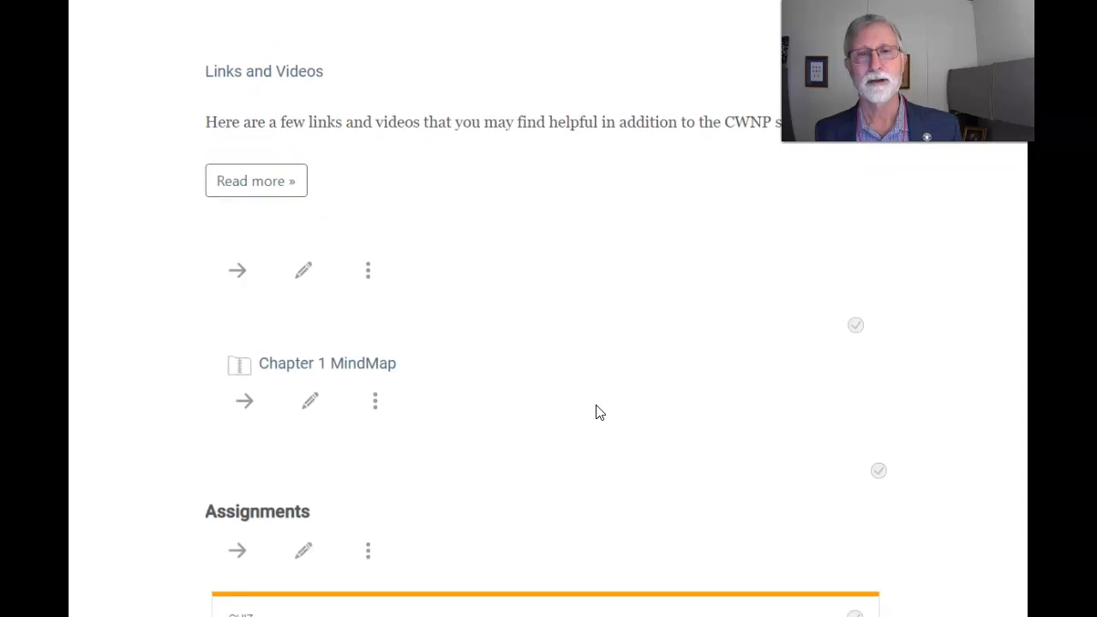
scroll("down", 3)
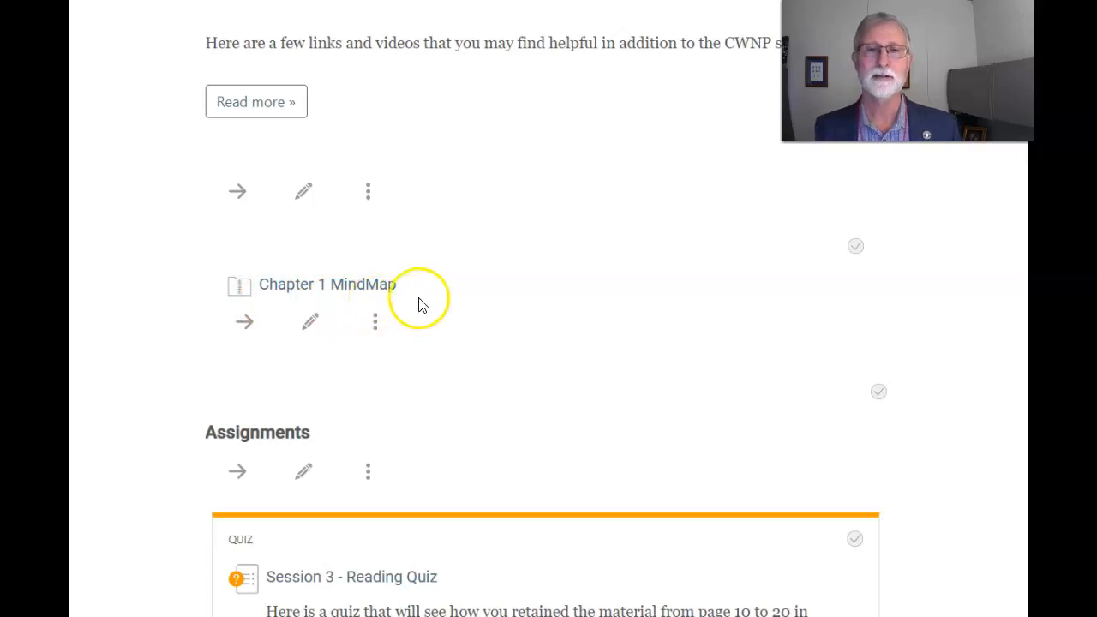
mouse_move(397, 284)
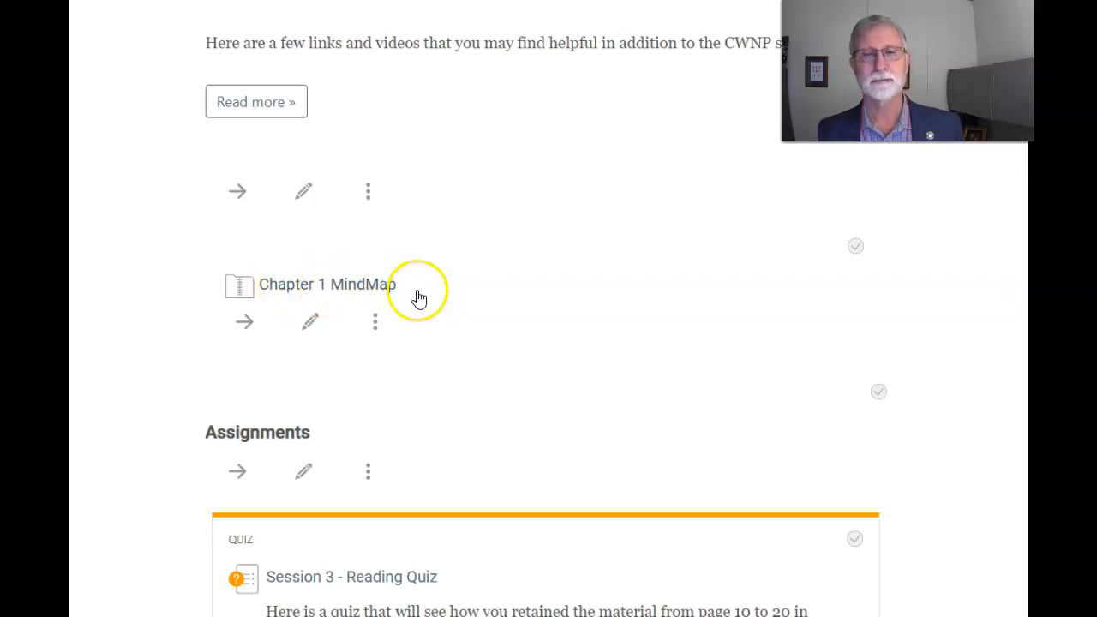
mouse_move(351, 291)
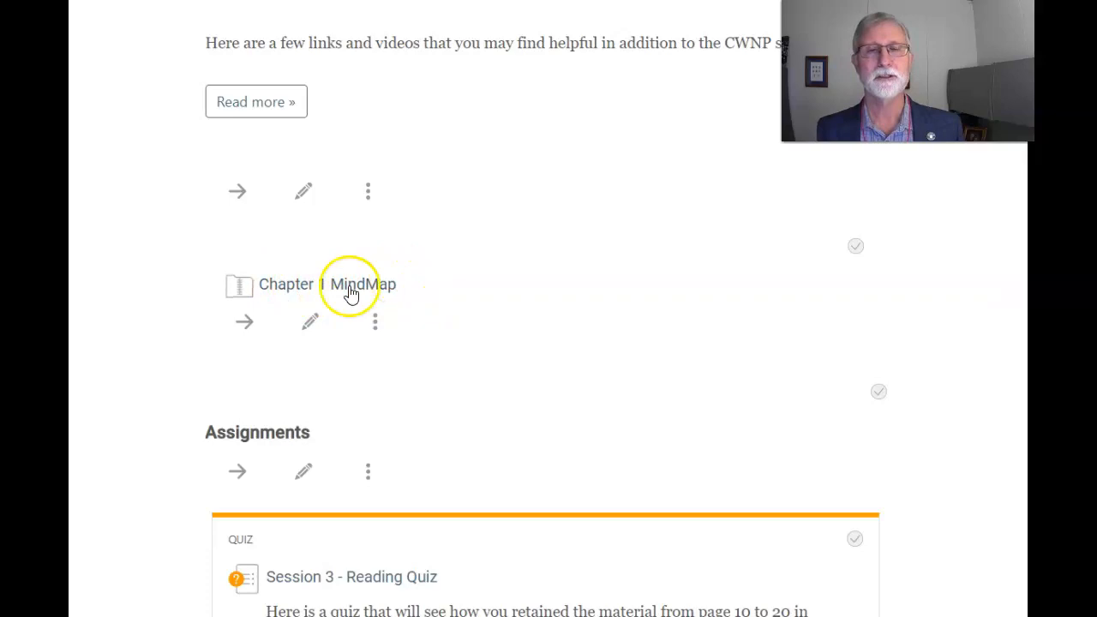
mouse_move(382, 296)
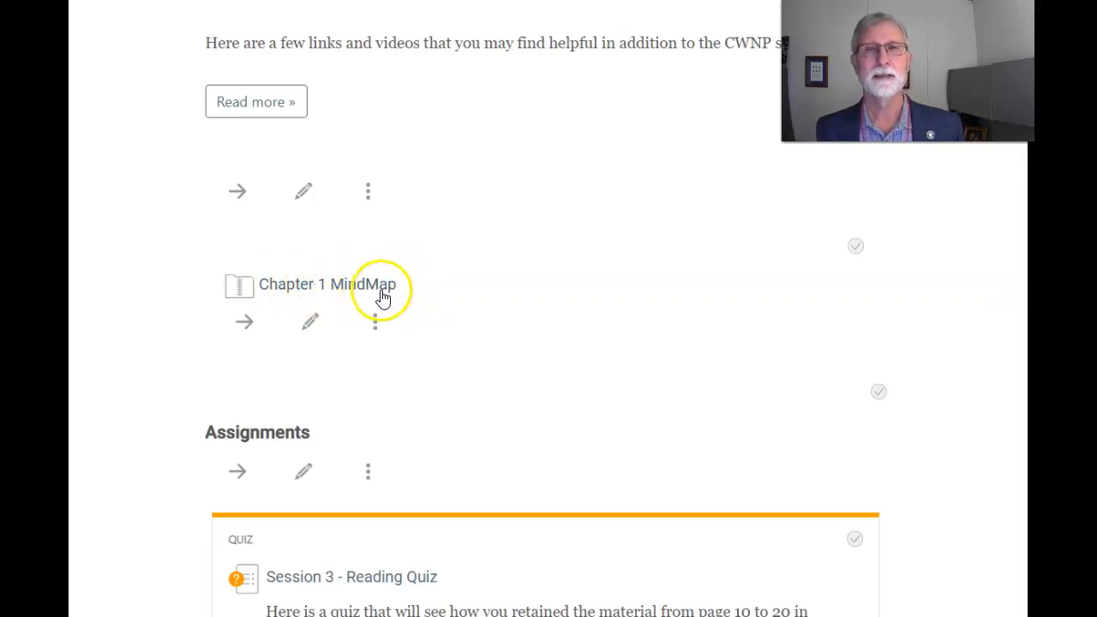
mouse_move(431, 298)
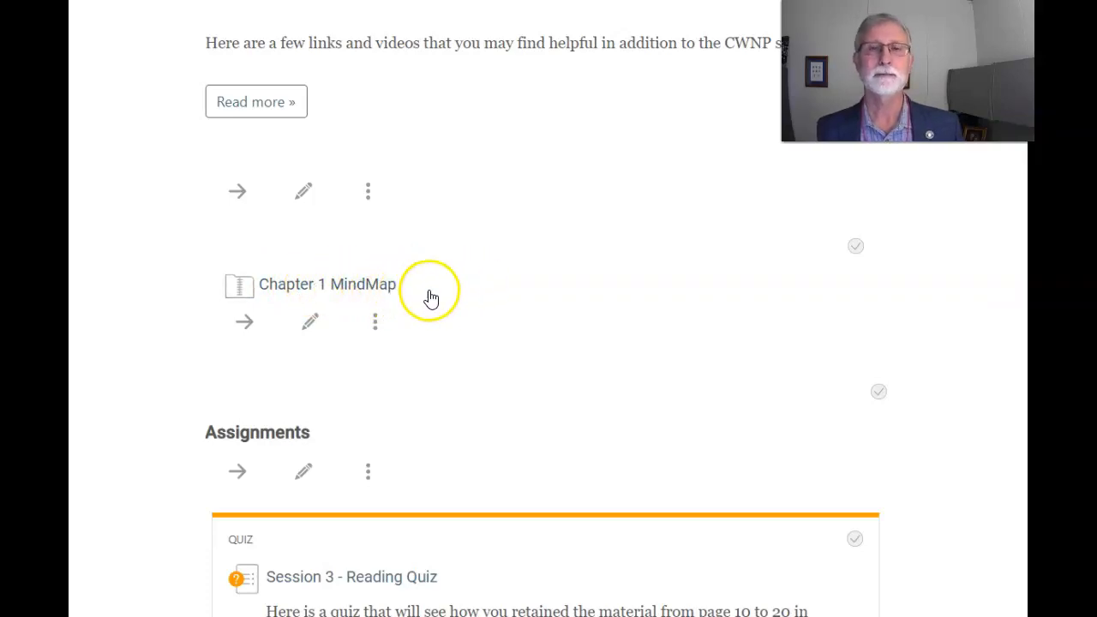
mouse_move(465, 315)
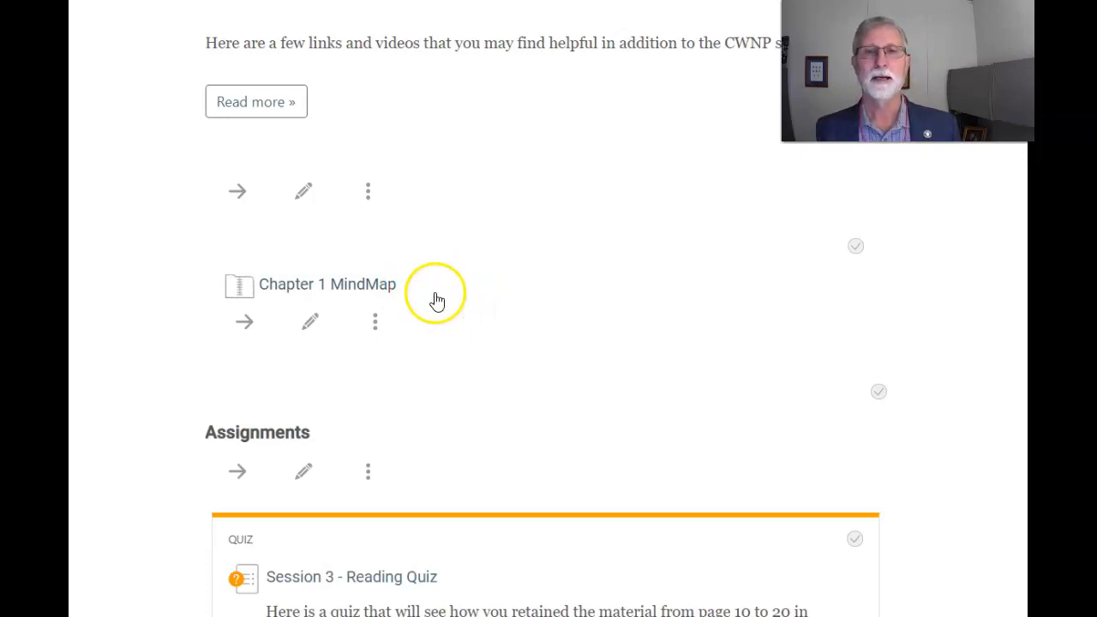
scroll("down", 3)
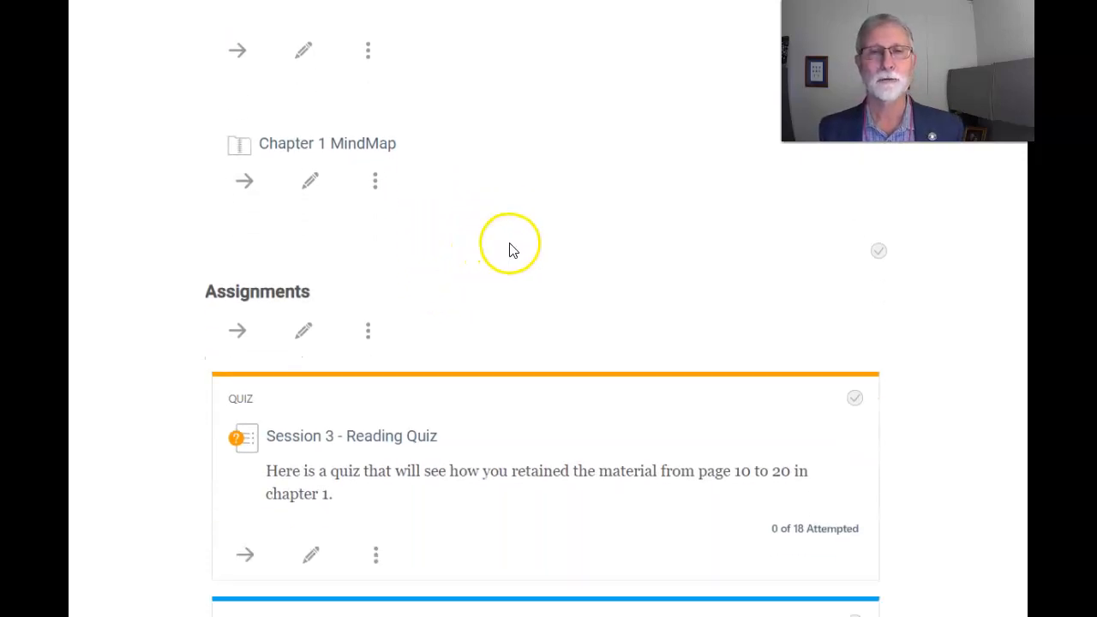
scroll("down", 3)
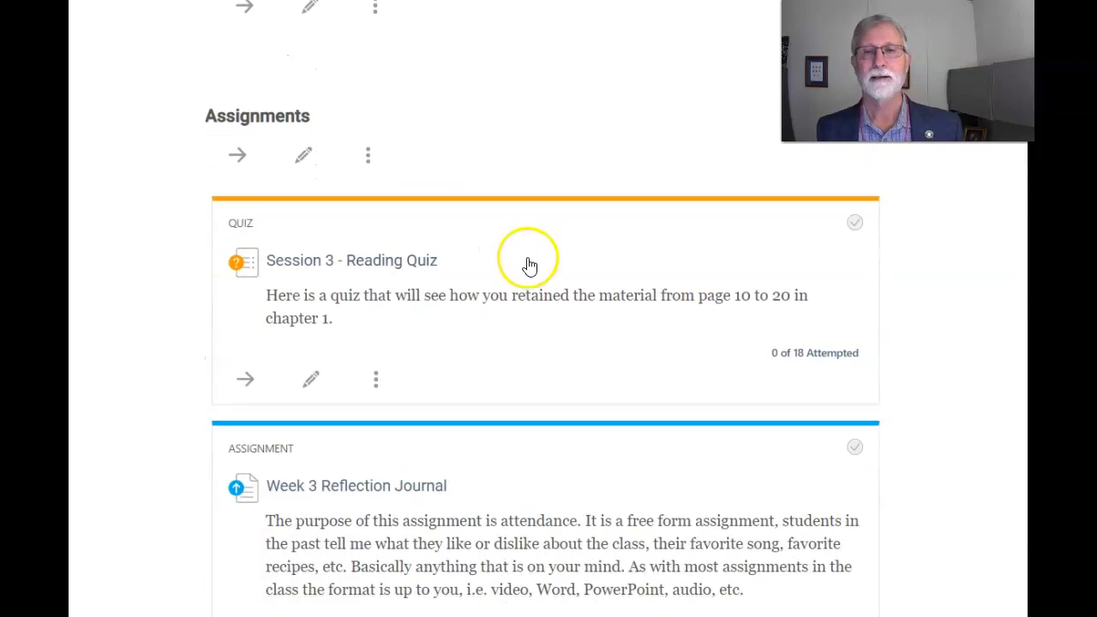
scroll("down", 3)
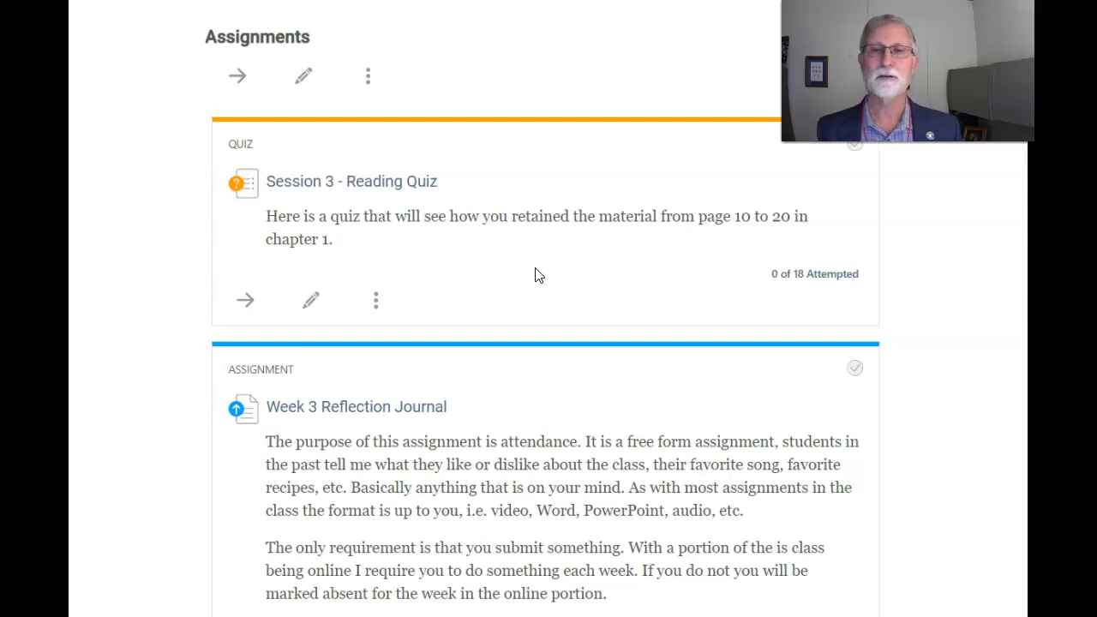
scroll("down", 3)
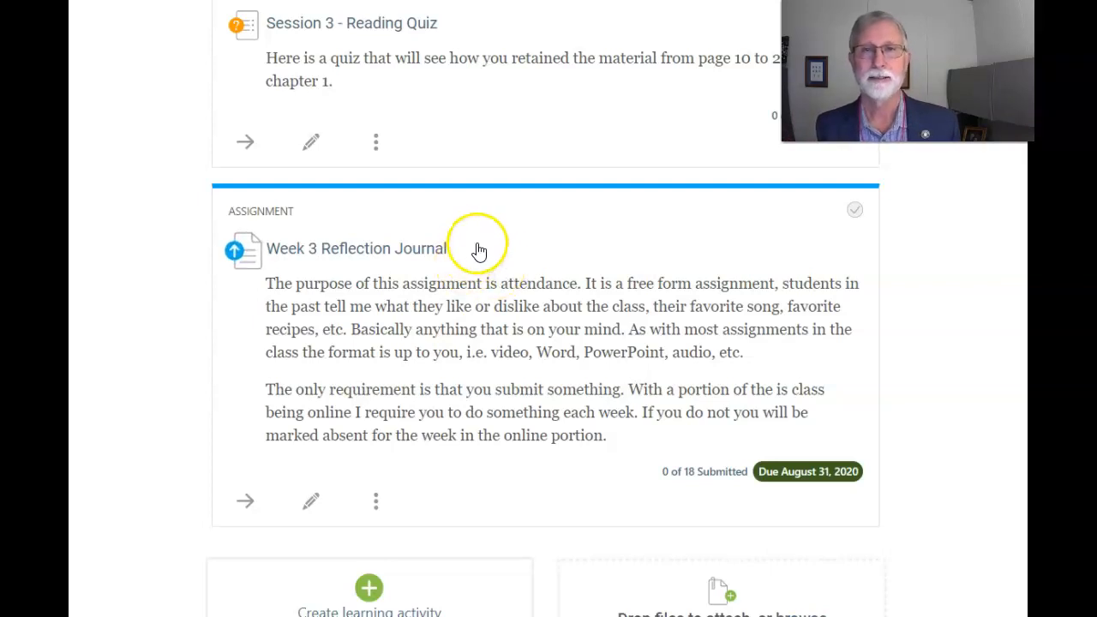
mouse_move(506, 252)
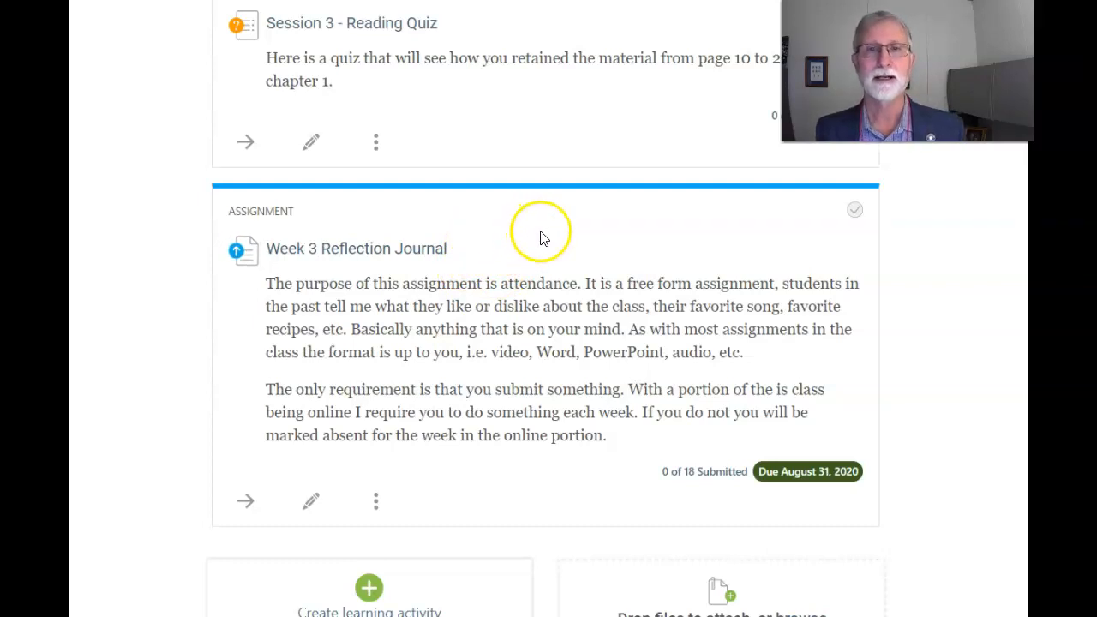
mouse_move(547, 238)
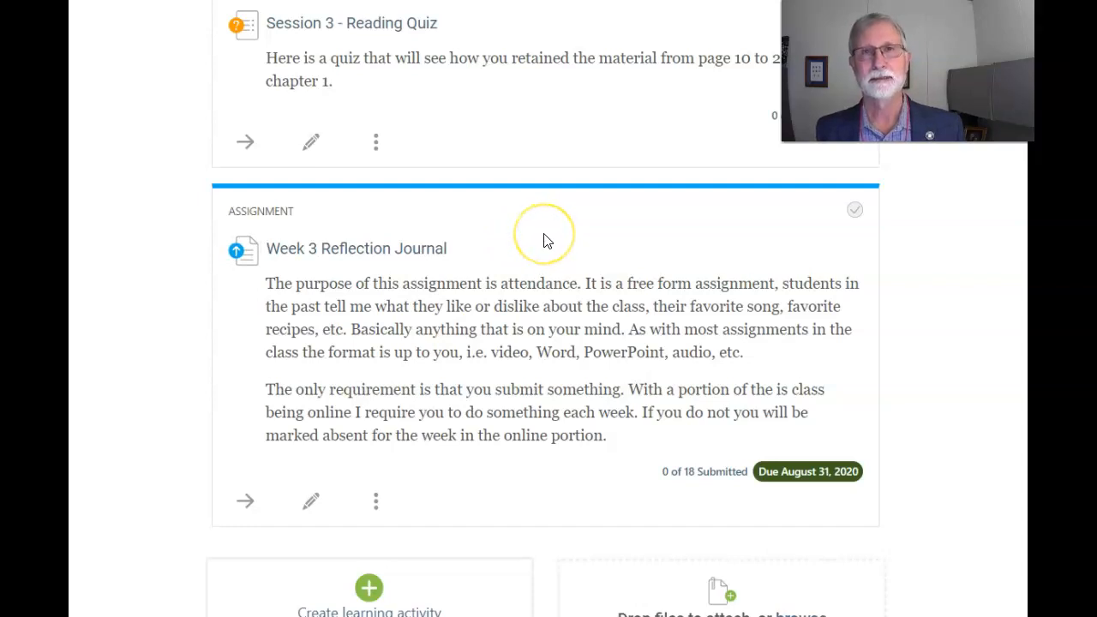
mouse_move(564, 239)
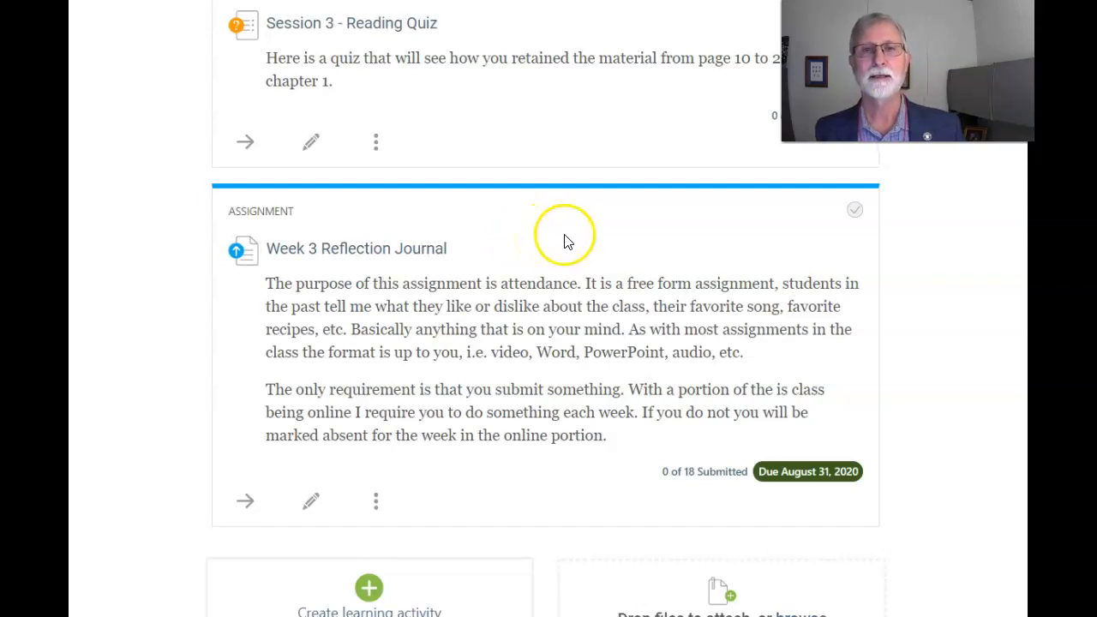
mouse_move(576, 240)
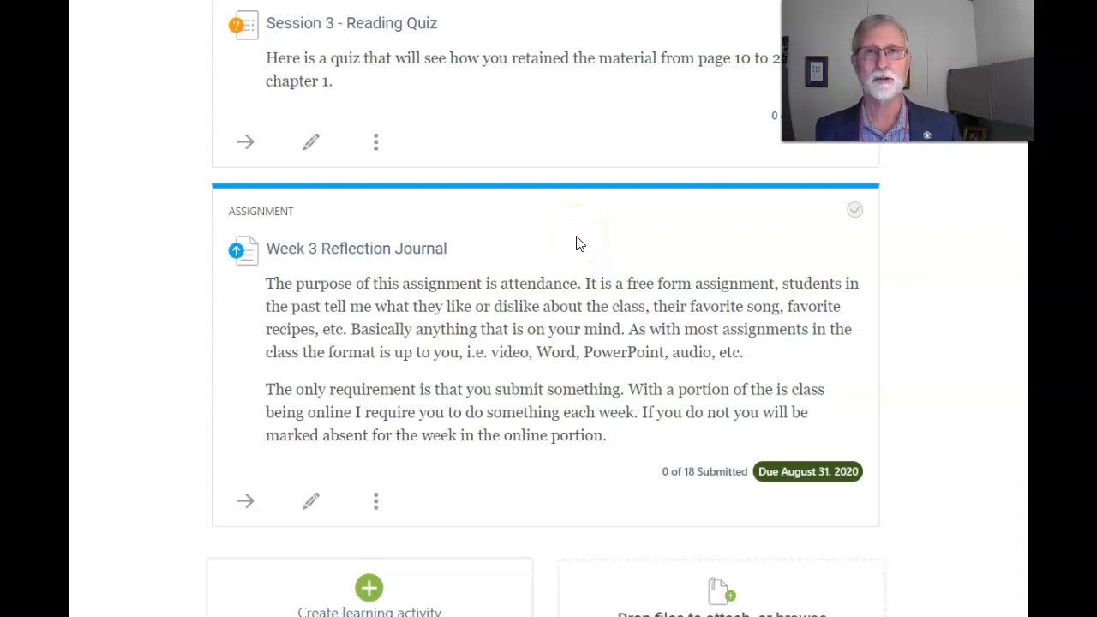
mouse_move(581, 248)
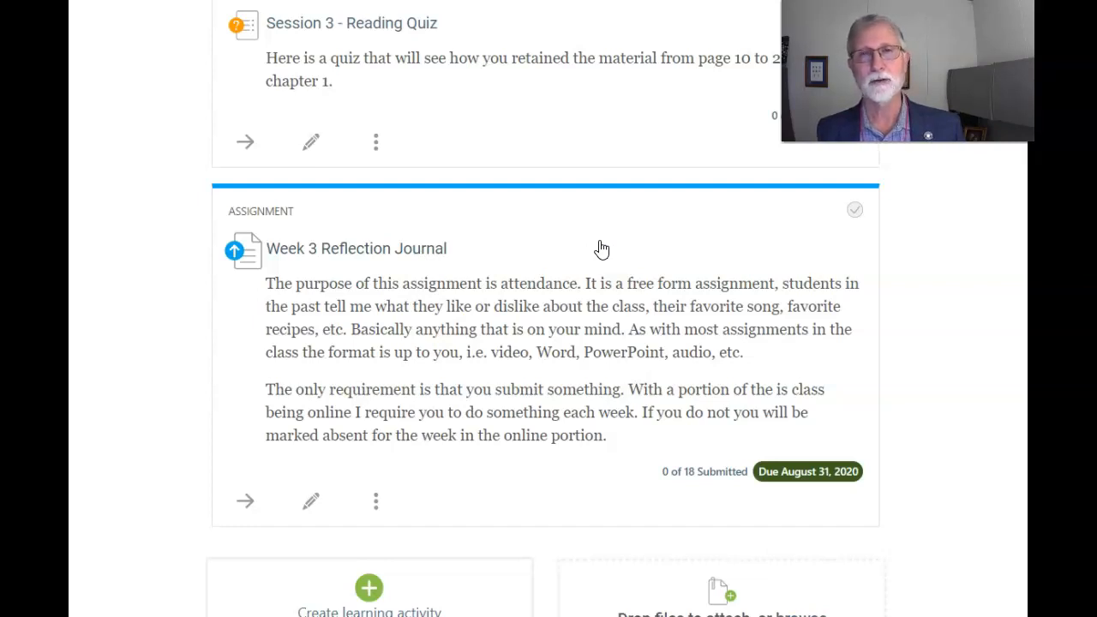
mouse_move(613, 241)
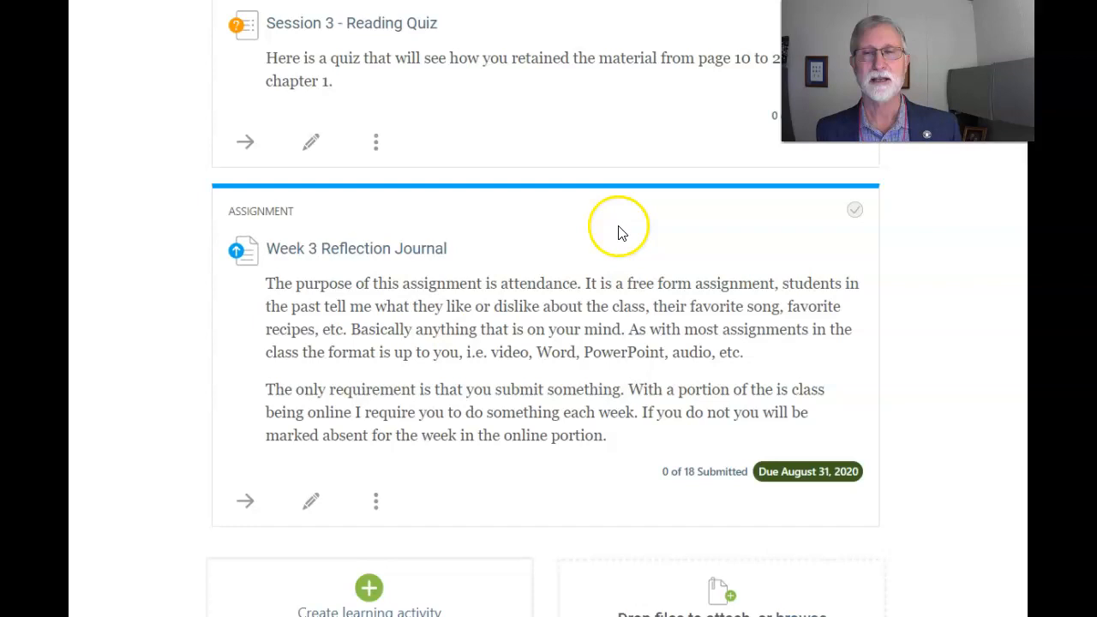
scroll("down", 3)
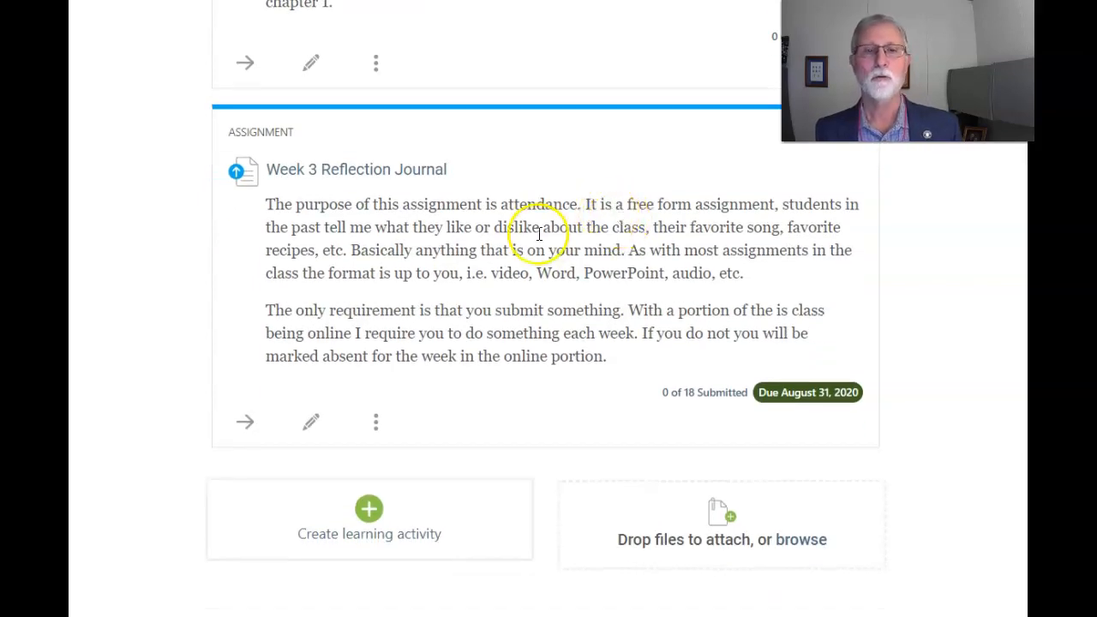
mouse_move(157, 249)
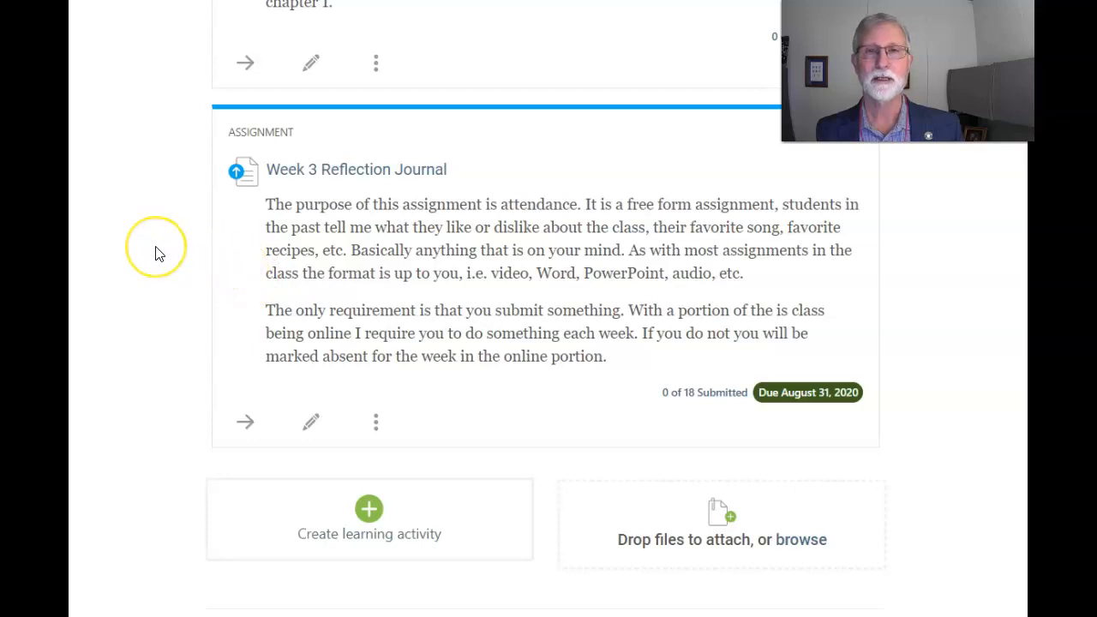
mouse_move(199, 248)
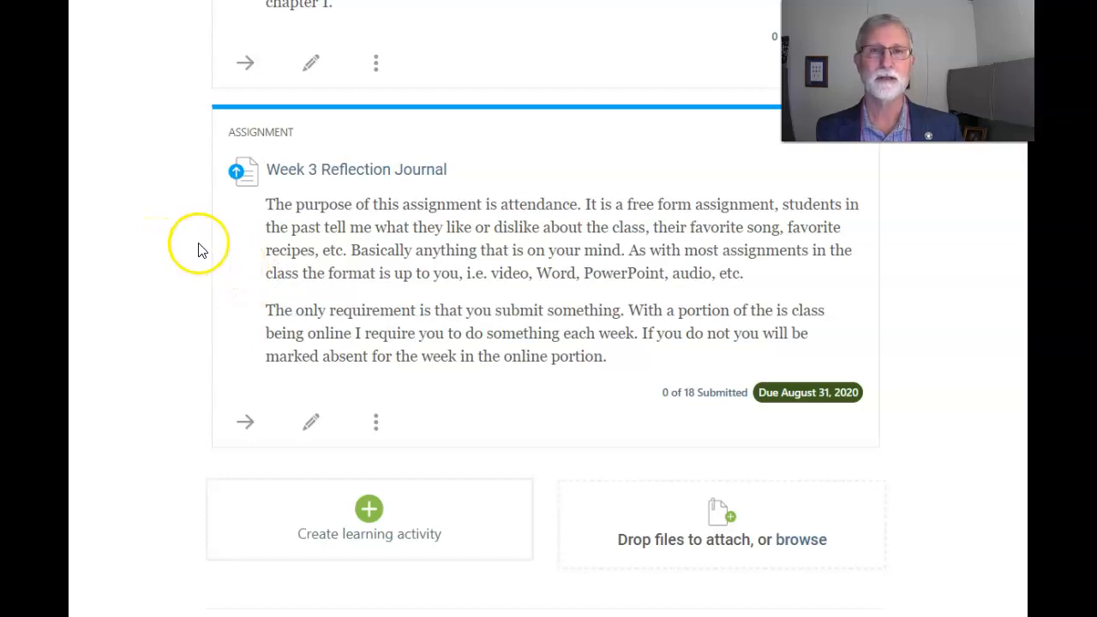